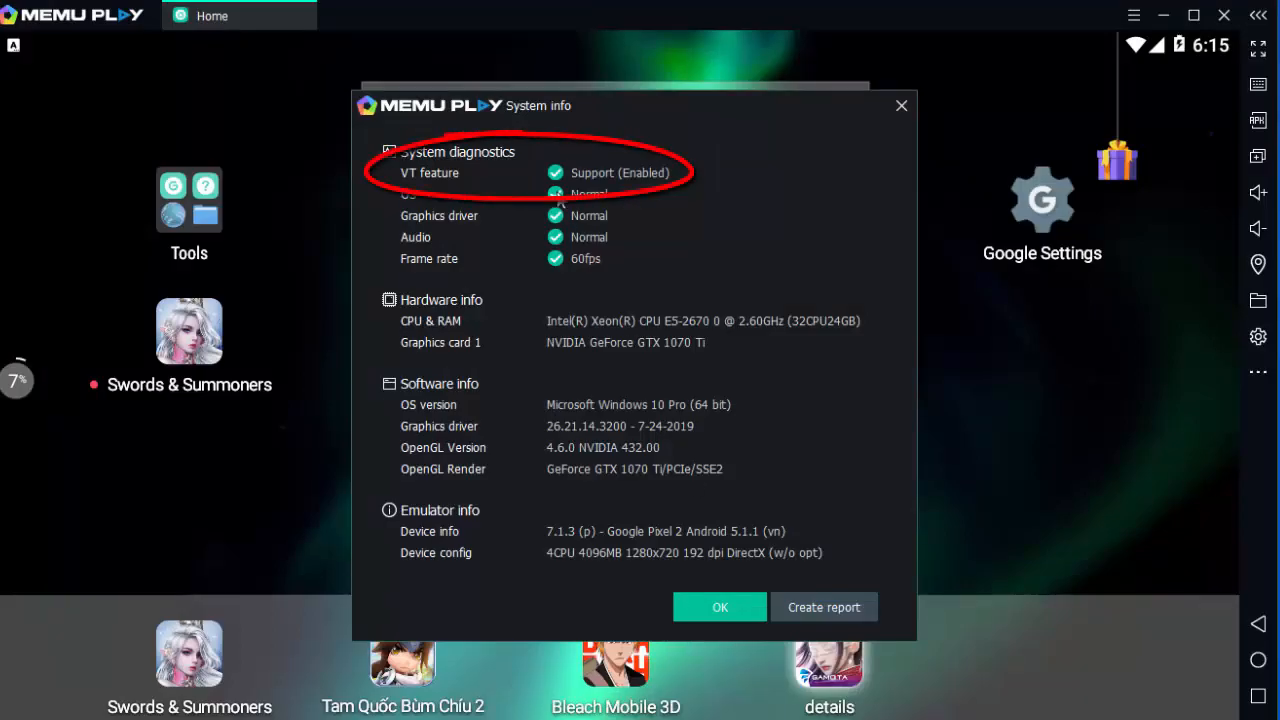
{"action": "mouse_move", "coordinate": [475, 183]}
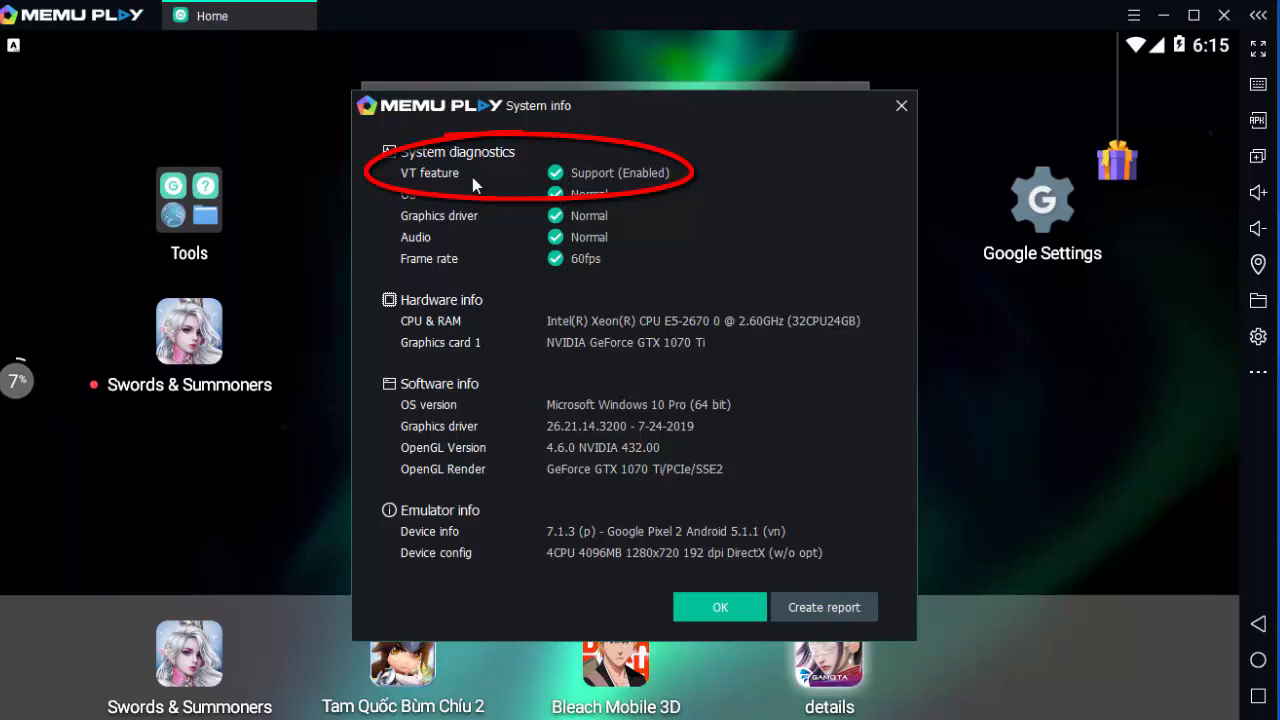
{"action": "mouse_move", "coordinate": [439, 187]}
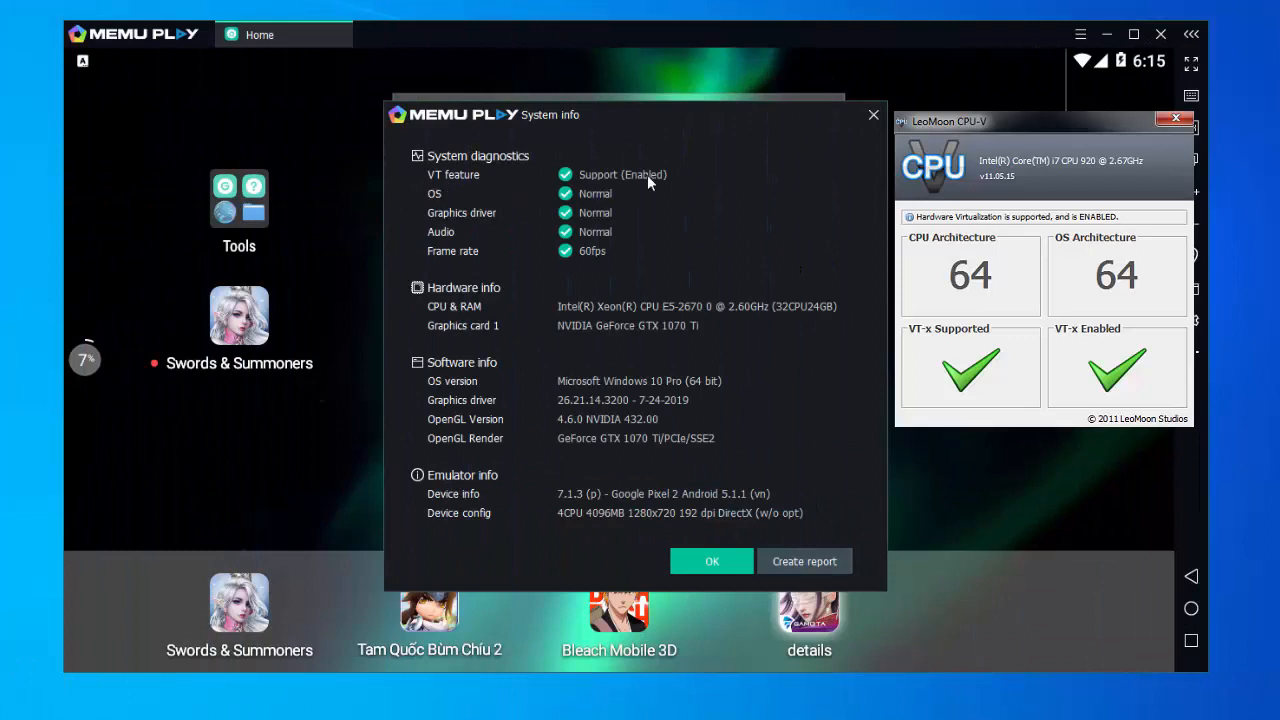
{"action": "mouse_move", "coordinate": [522, 188]}
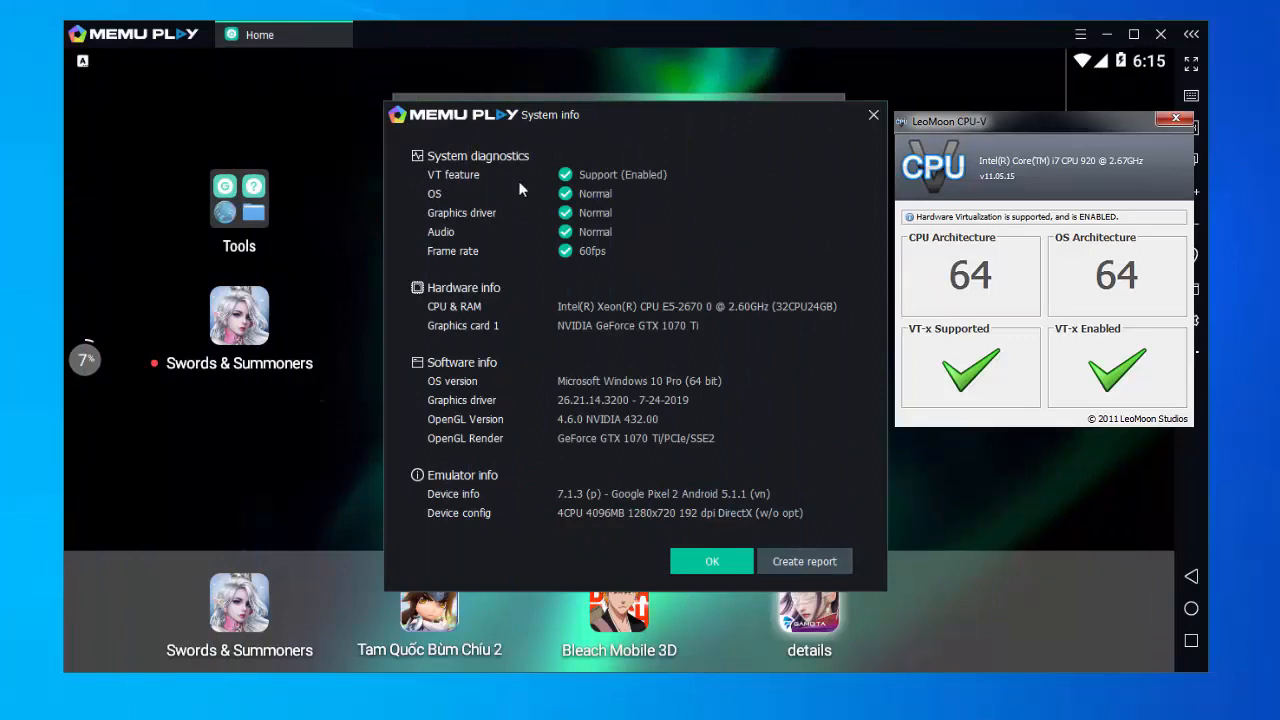
{"action": "mouse_move", "coordinate": [667, 188]}
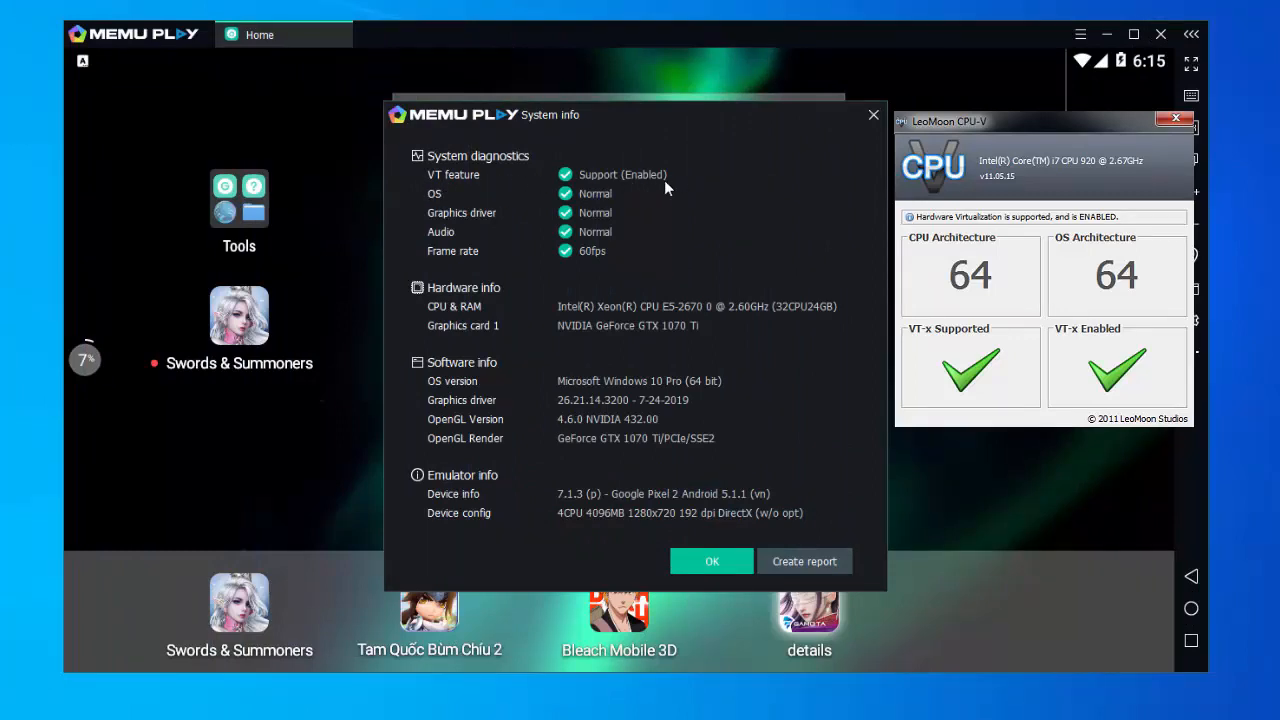